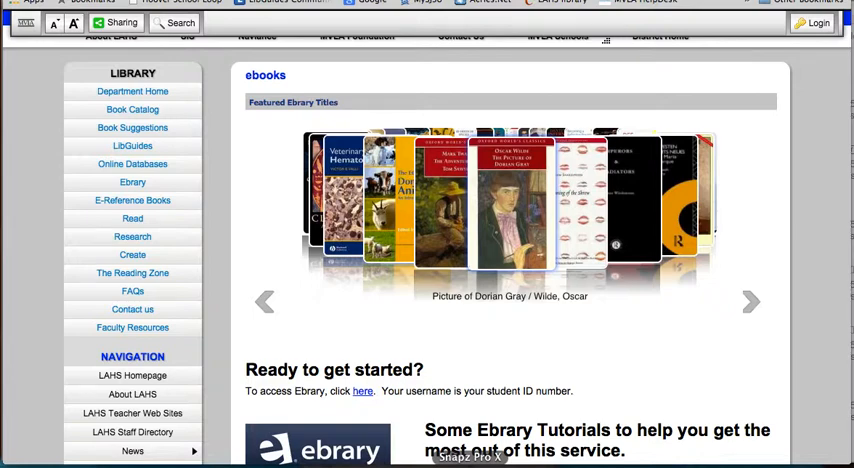
scroll("down", 3)
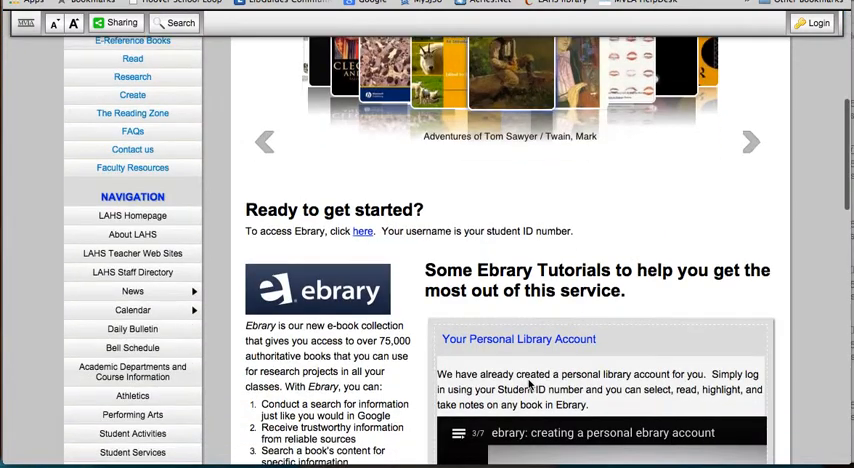
left_click(362, 232)
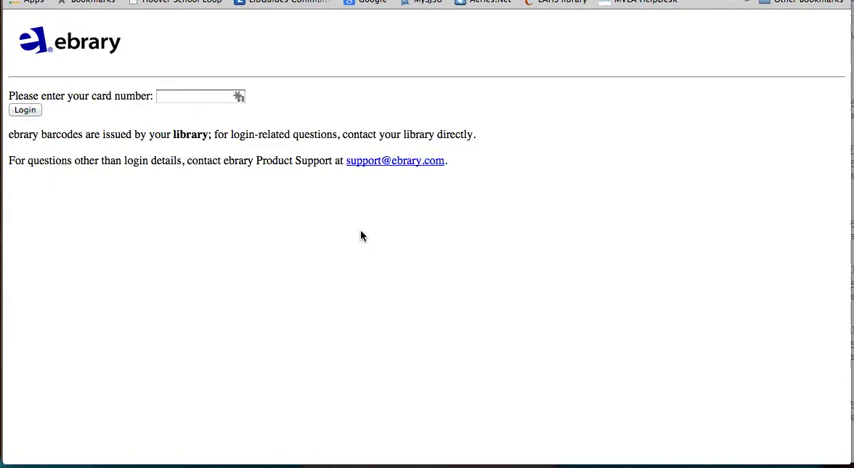
left_click(196, 96)
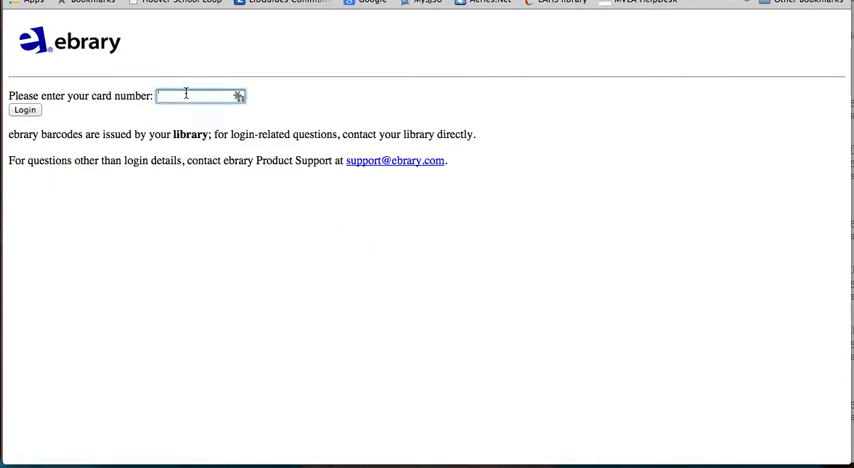
type("1523")
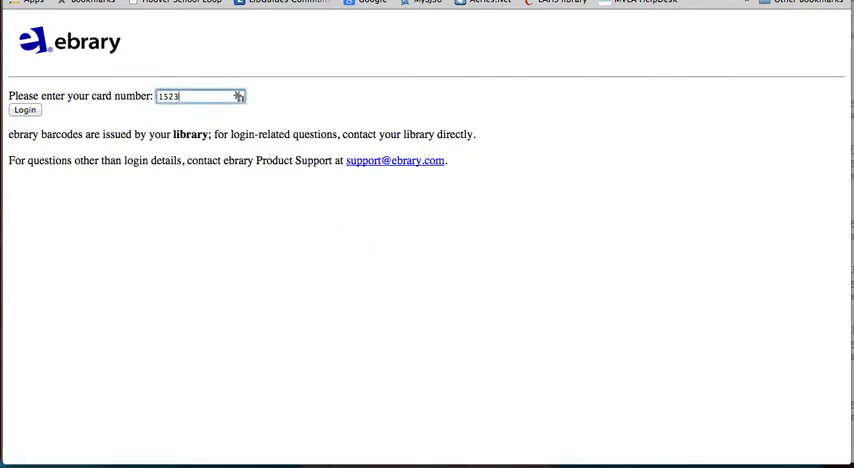
Log in and run a simple search for 'marijuana and the brain'
left_click(24, 110)
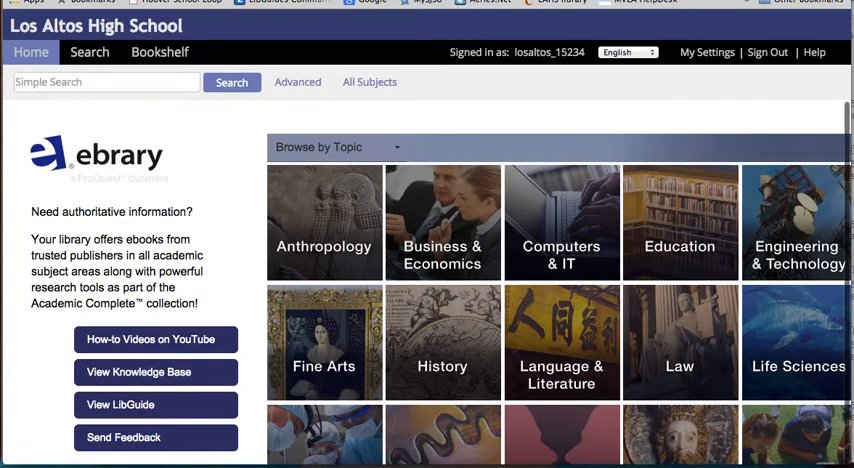
left_click(104, 80)
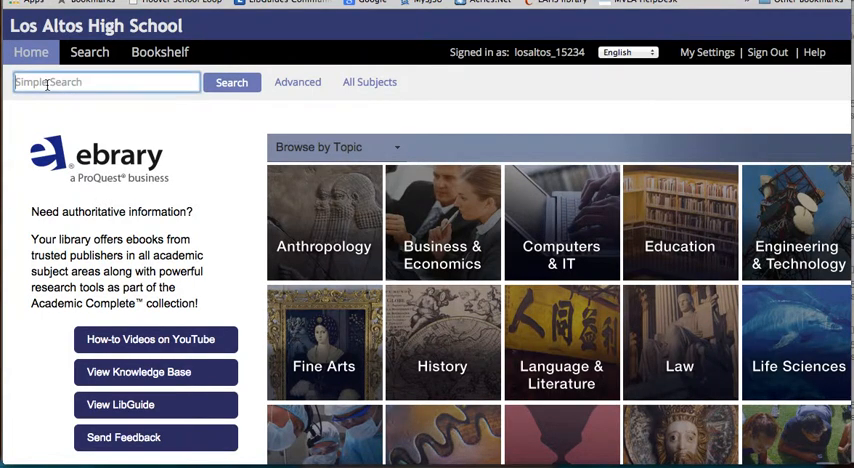
type("m")
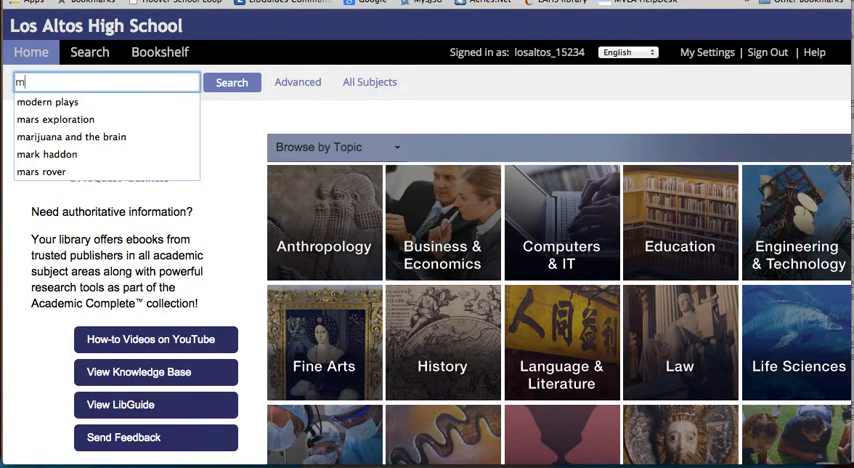
left_click(56, 100)
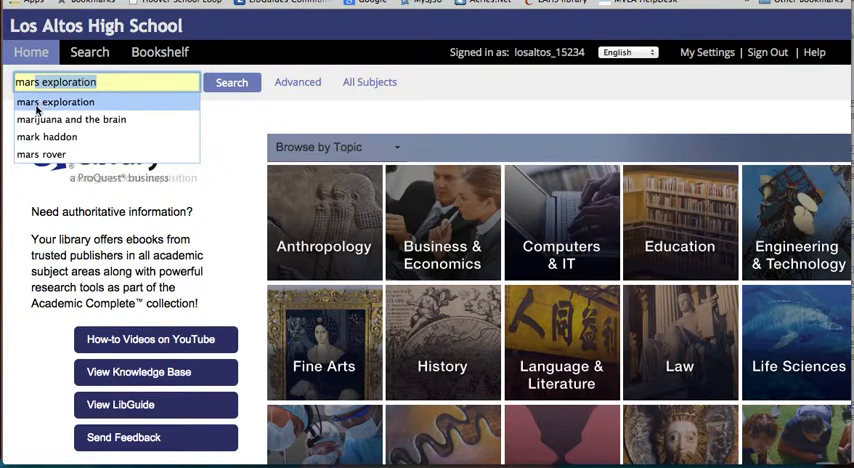
left_click(72, 120)
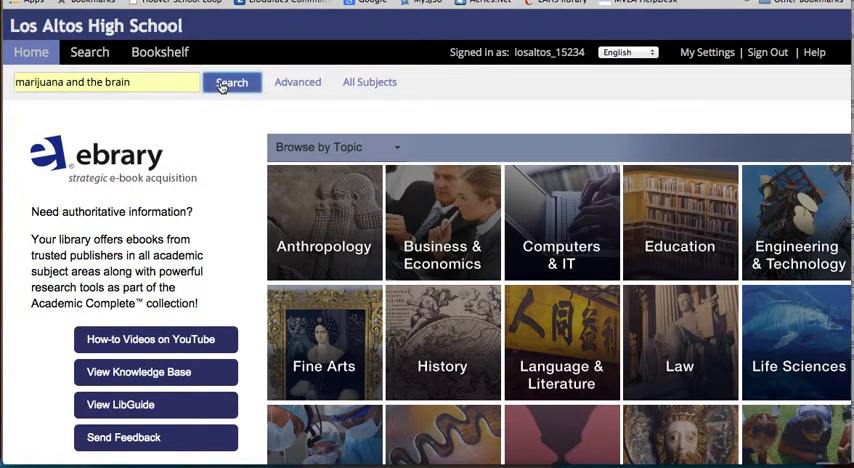
left_click(232, 82)
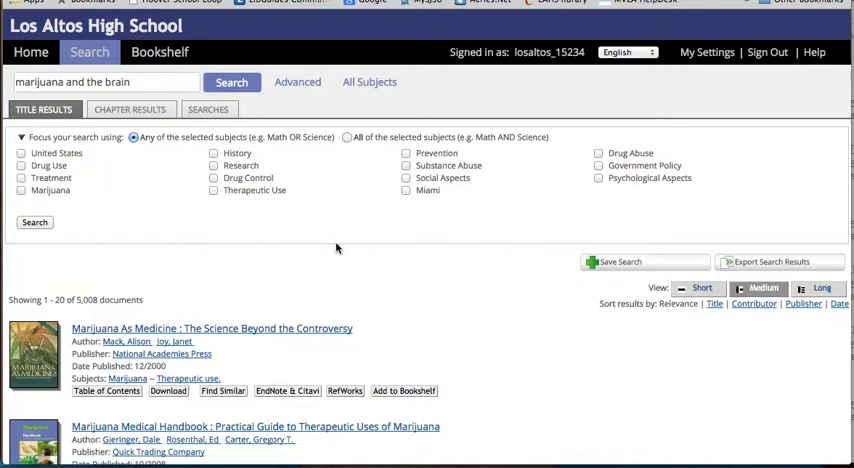
Scroll the 5,008 search results down to Science of Marijuana
scroll("down", 3)
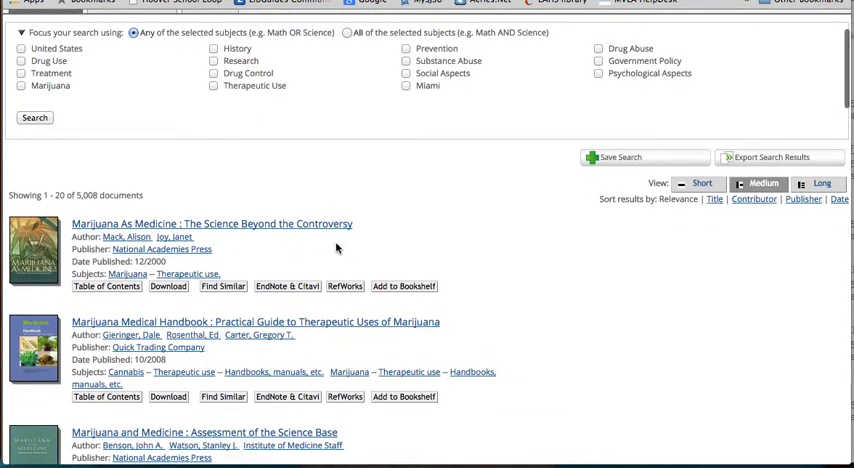
scroll("down", 3)
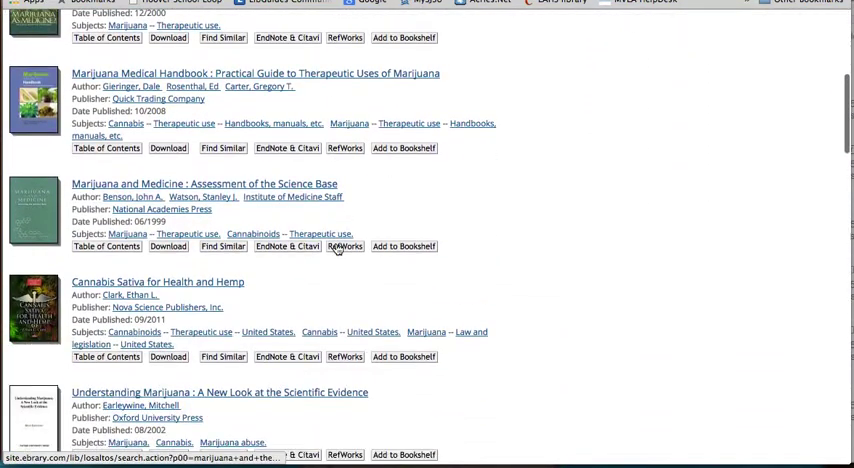
scroll("down", 3)
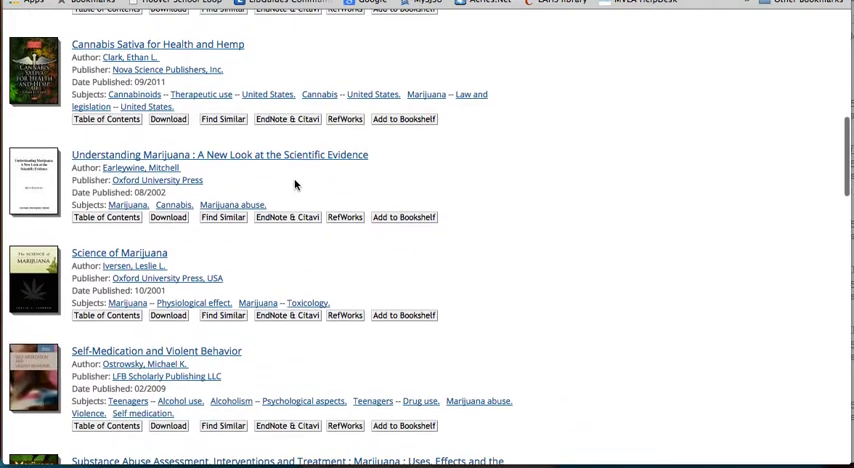
mouse_move(118, 252)
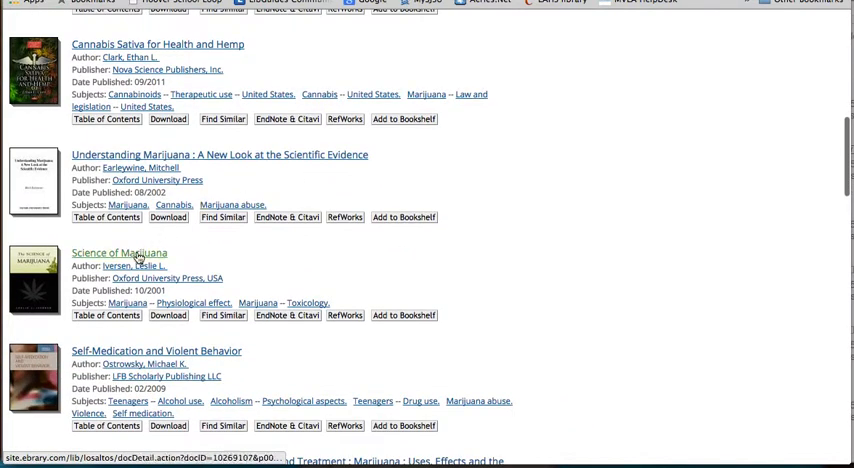
Add Science of Marijuana to the bookshelf from its details page and read it online
left_click(118, 252)
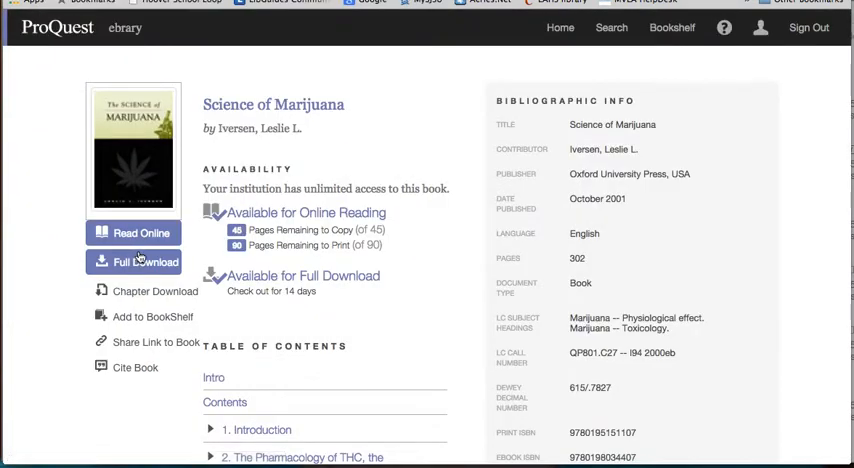
scroll("down", 3)
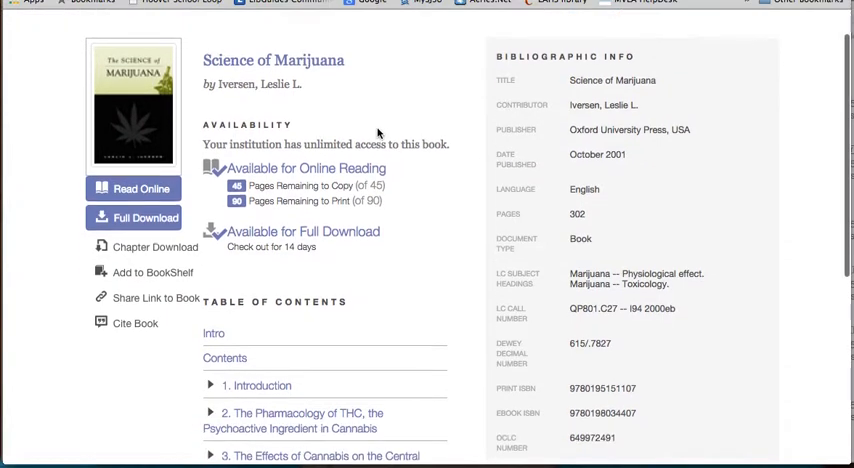
scroll("down", 3)
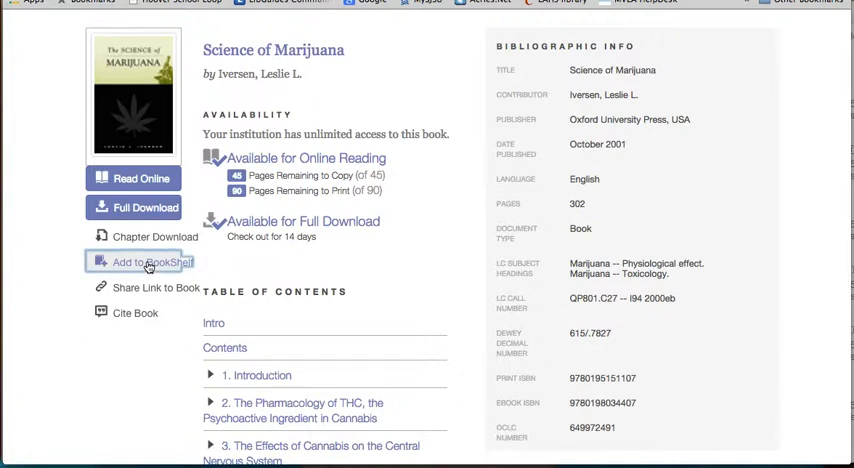
left_click(152, 262)
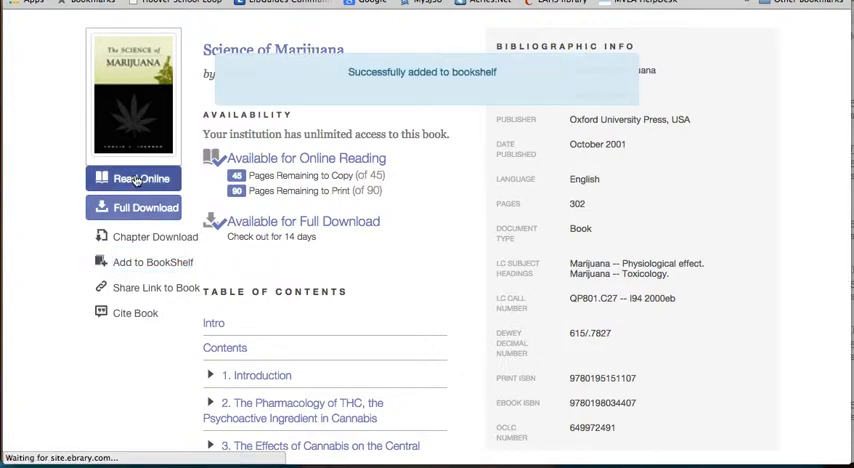
left_click(144, 178)
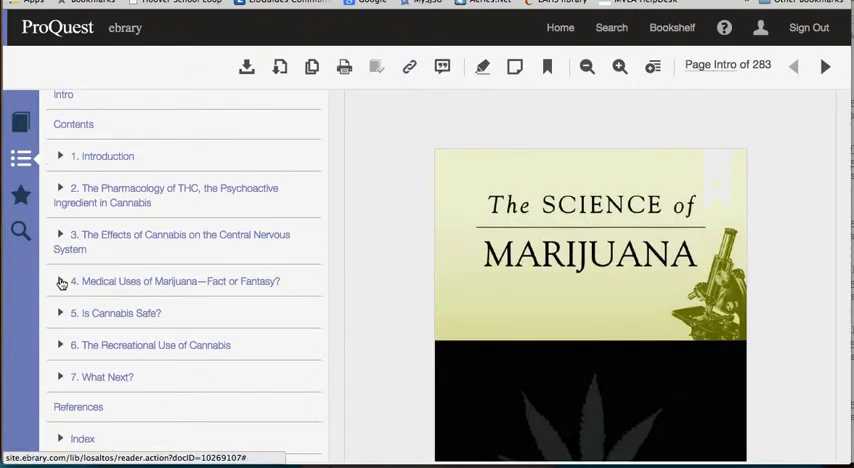
In chapter 5 'Is Cannabis Safe?', save the note 'This is interesting' on the highlighted page-178 passage
left_click(60, 312)
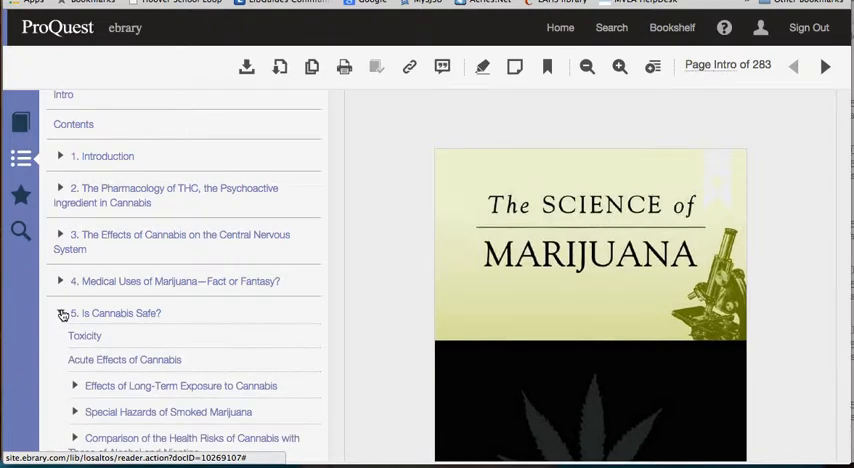
left_click(84, 336)
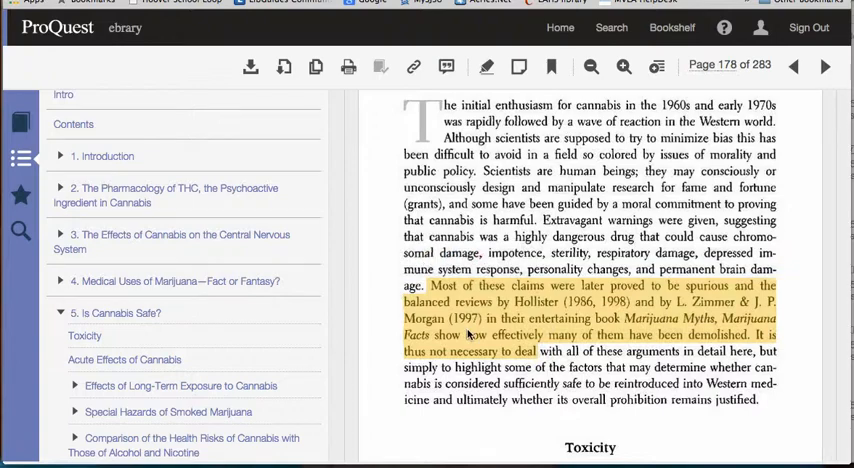
scroll("down", 3)
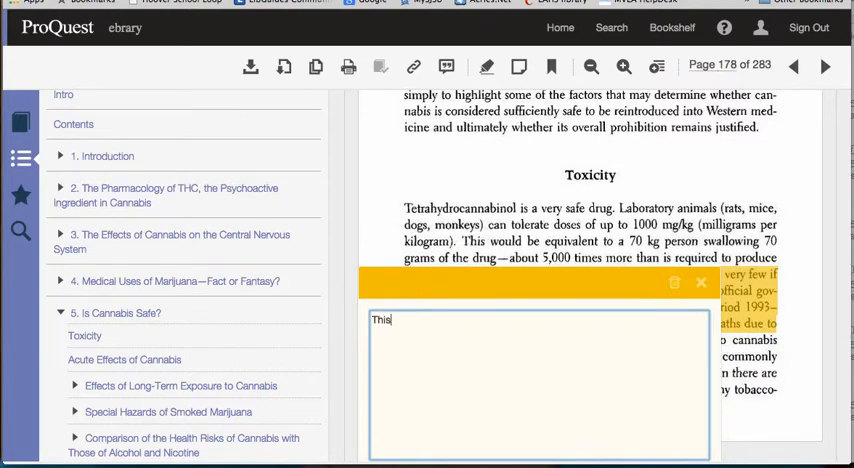
type("is interesting")
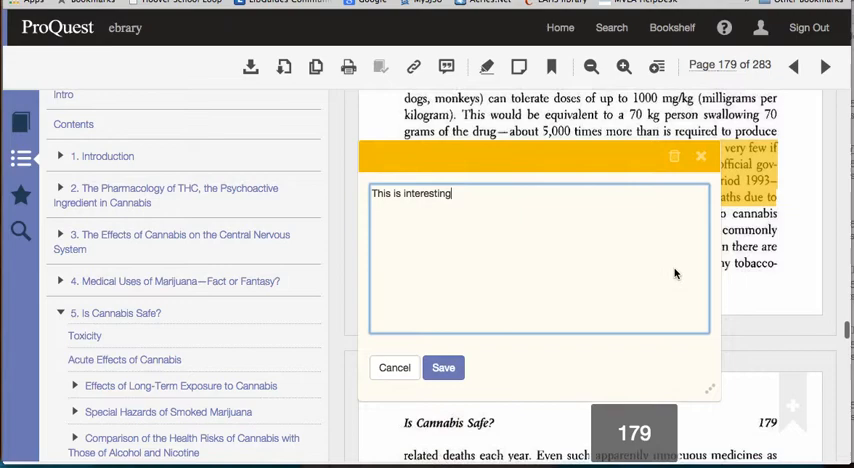
left_click(444, 368)
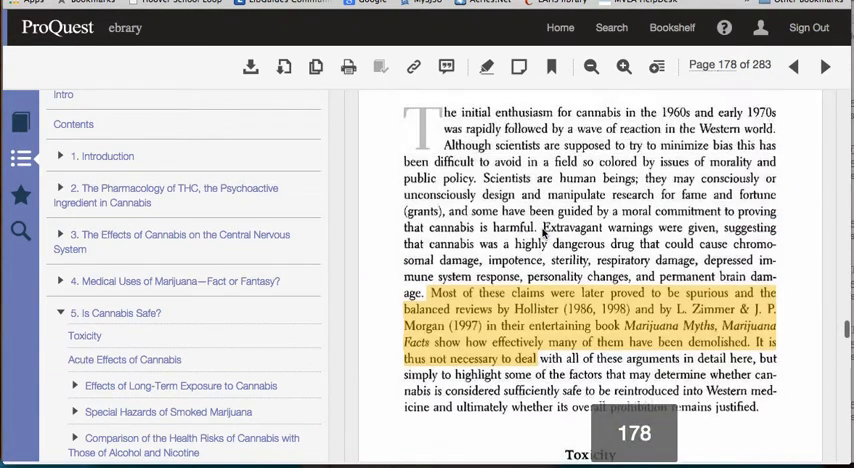
scroll("up", 3)
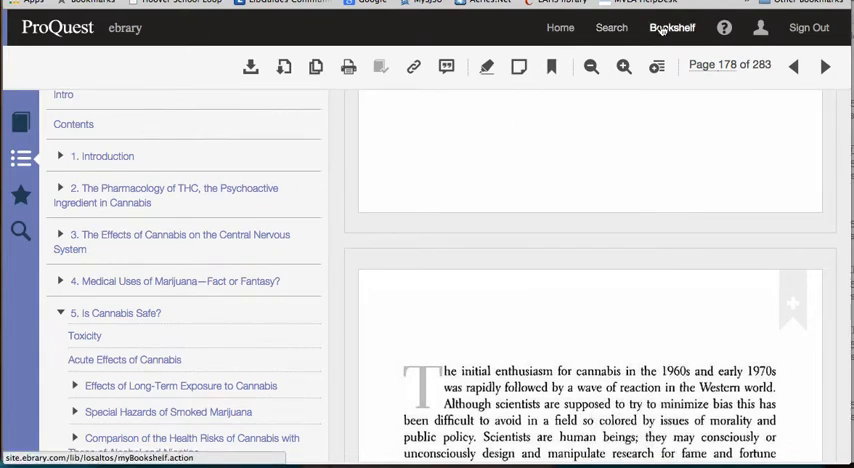
Show the bookshelf with Science of Marijuana's annotations and begin adding a folder
left_click(672, 28)
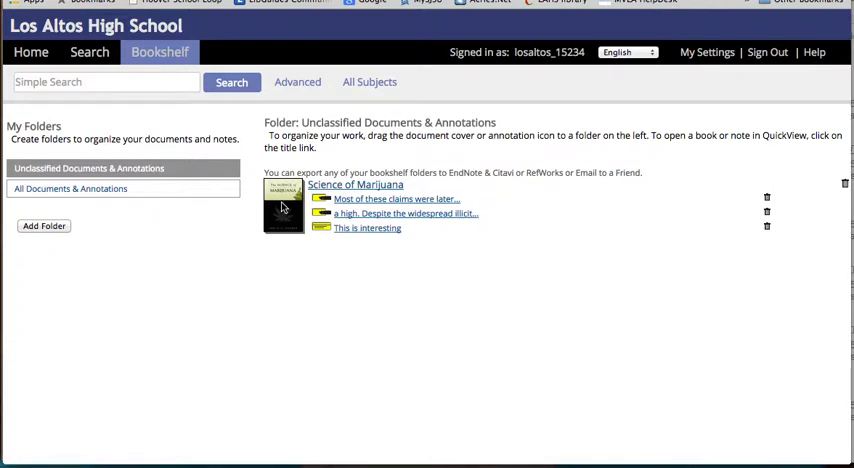
mouse_move(366, 228)
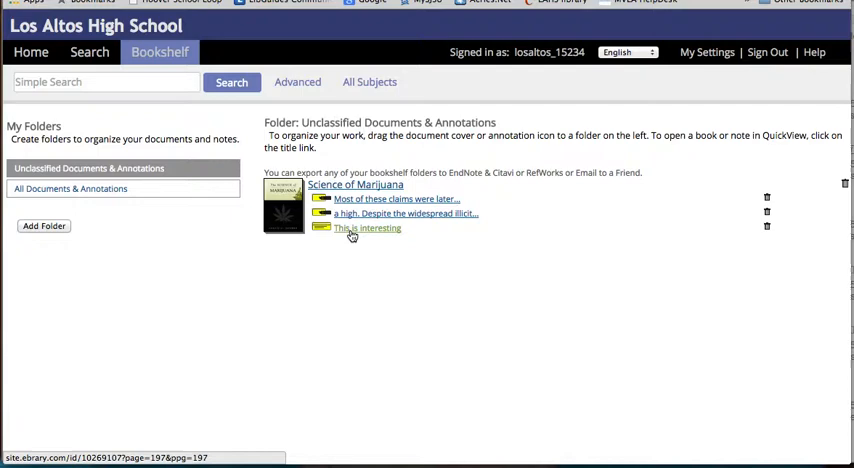
mouse_move(292, 196)
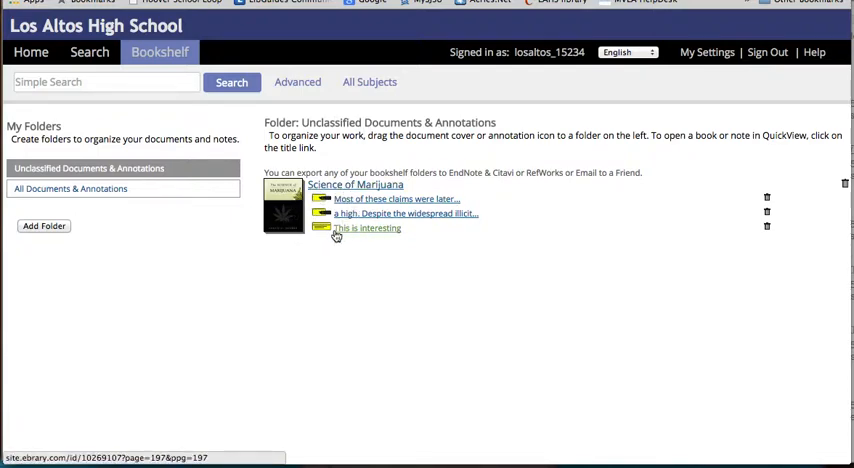
left_click(44, 224)
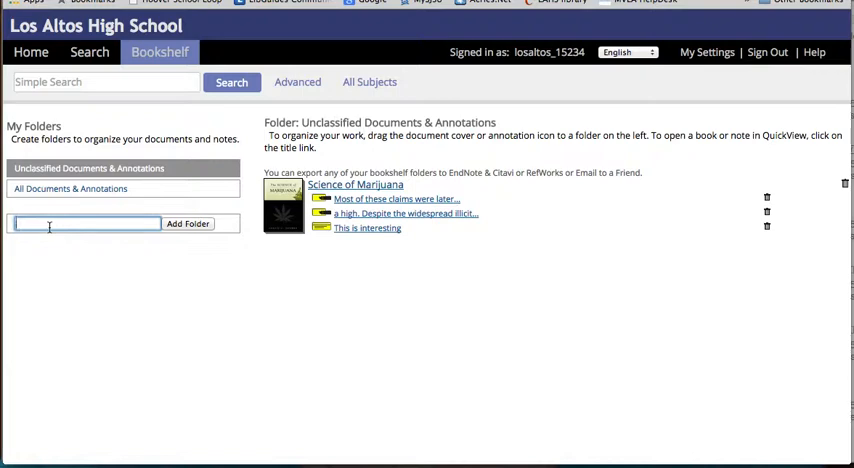
Create the 'Research project' folder, drag Science of Marijuana into it and view its contents
type("Research")
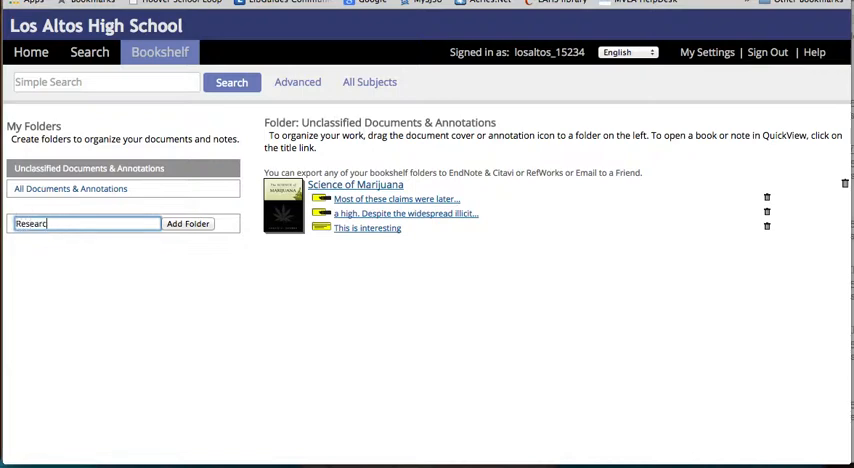
type("project")
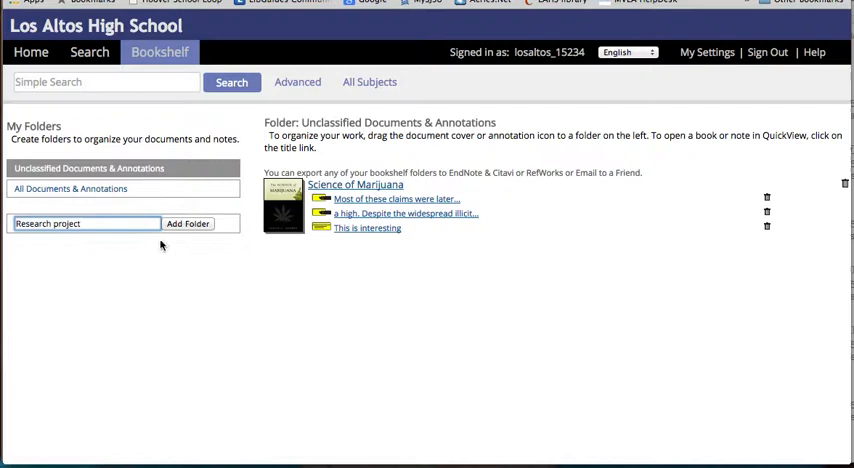
left_click(188, 224)
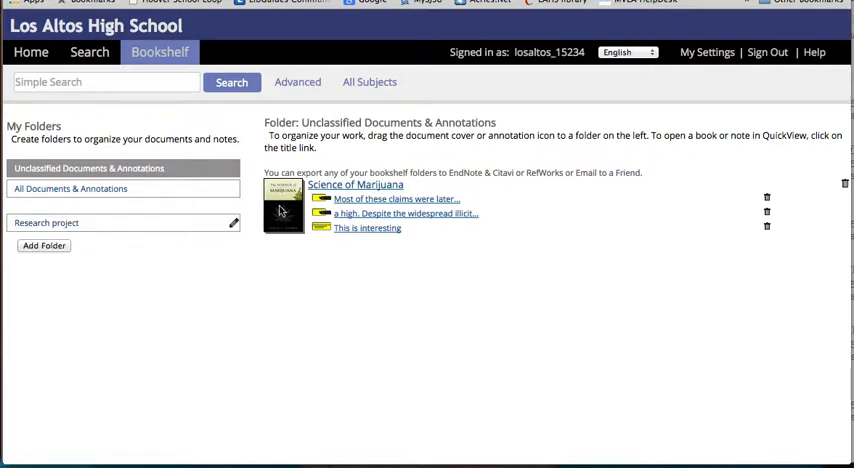
left_click_drag(284, 204, 144, 222)
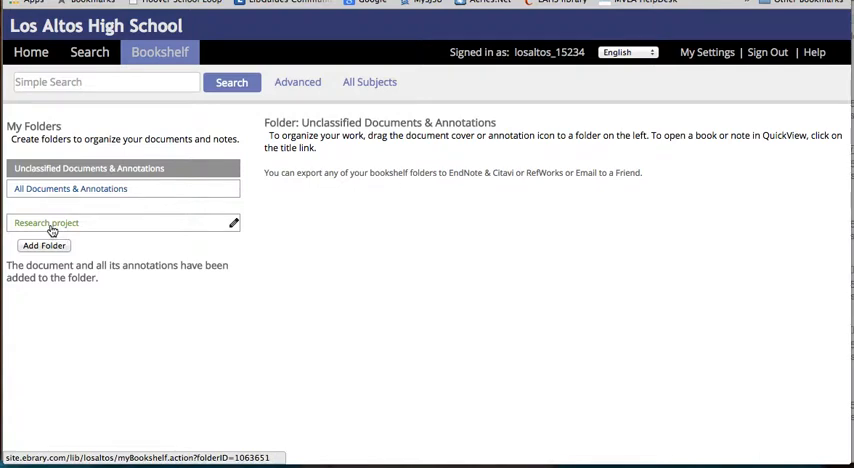
left_click(46, 222)
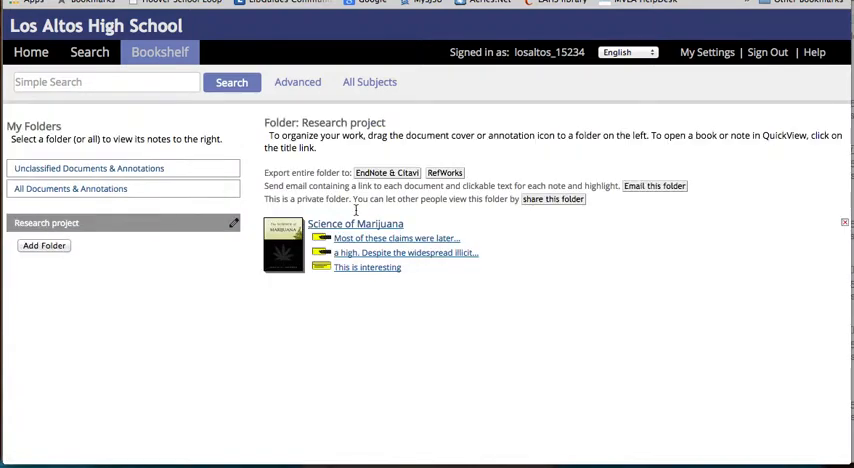
mouse_move(368, 268)
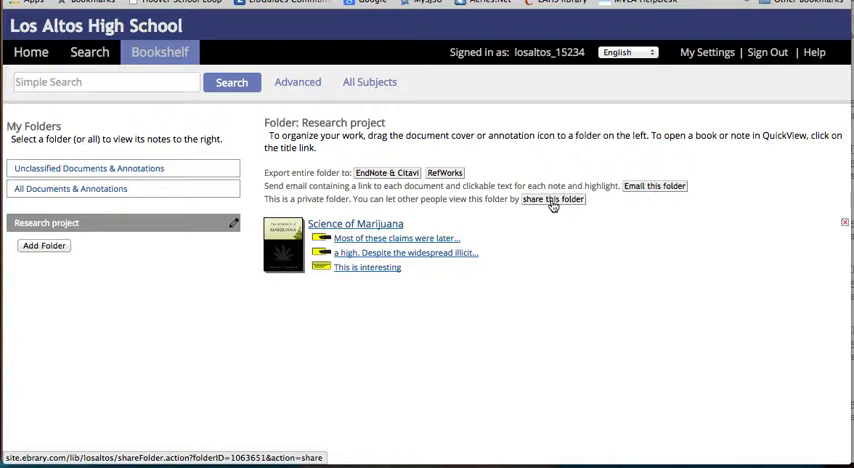
Share the Research project folder publicly and start emailing it
left_click(552, 200)
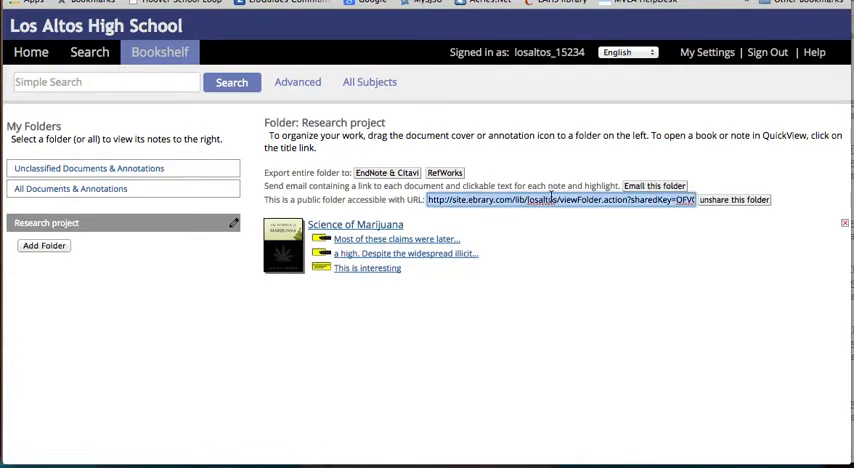
left_click(656, 186)
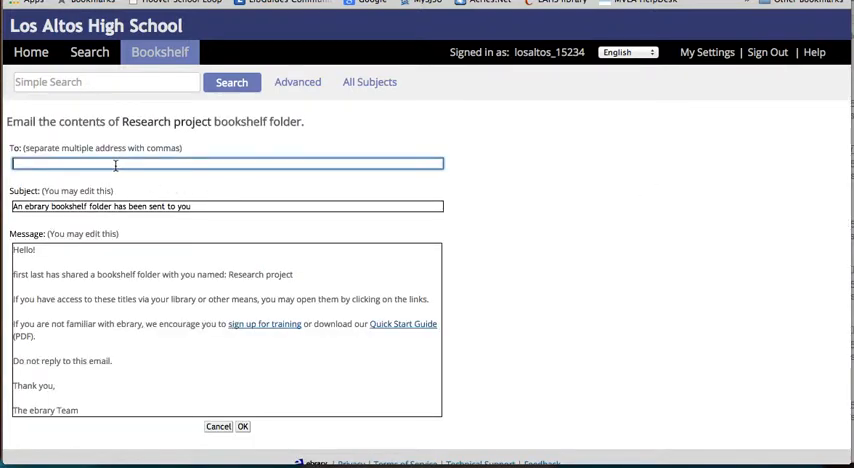
Give the folder email the subject 'Research' and the message 'check it out'
left_click(228, 206)
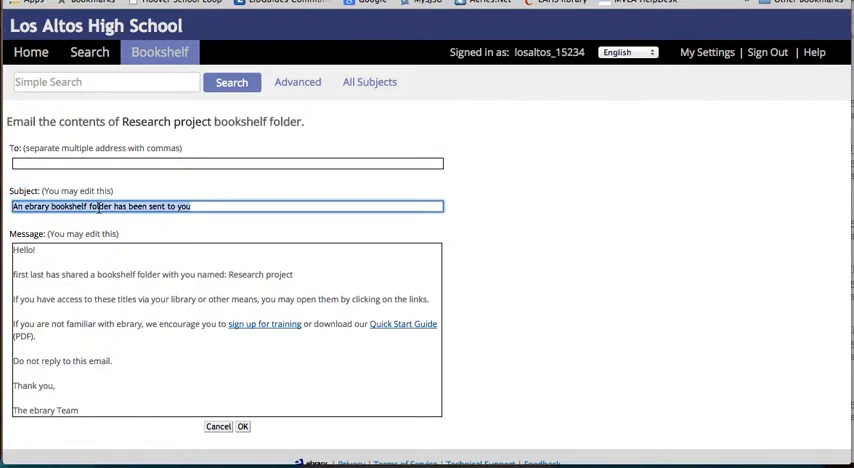
type("Research")
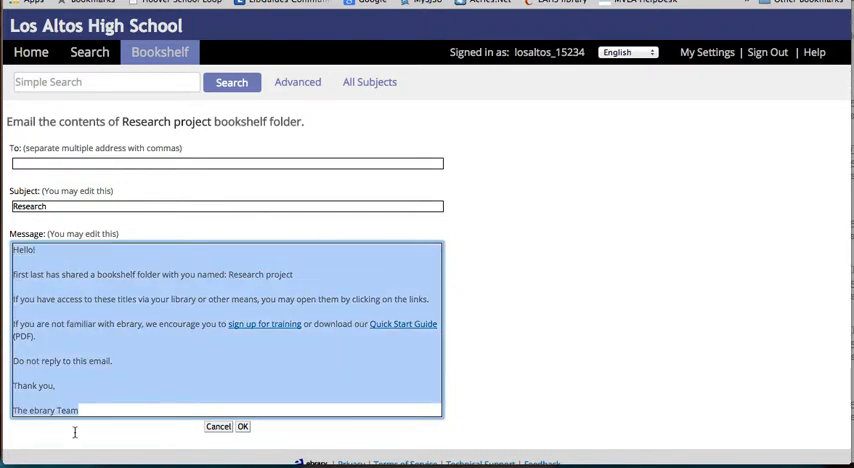
type("check it out")
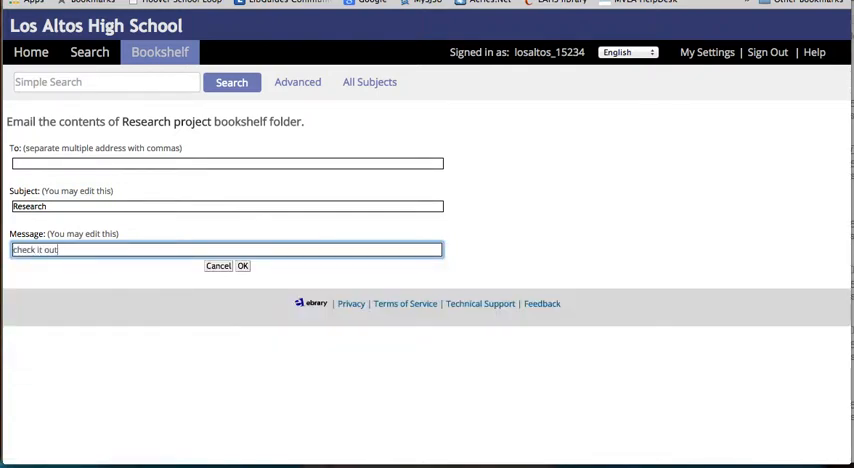